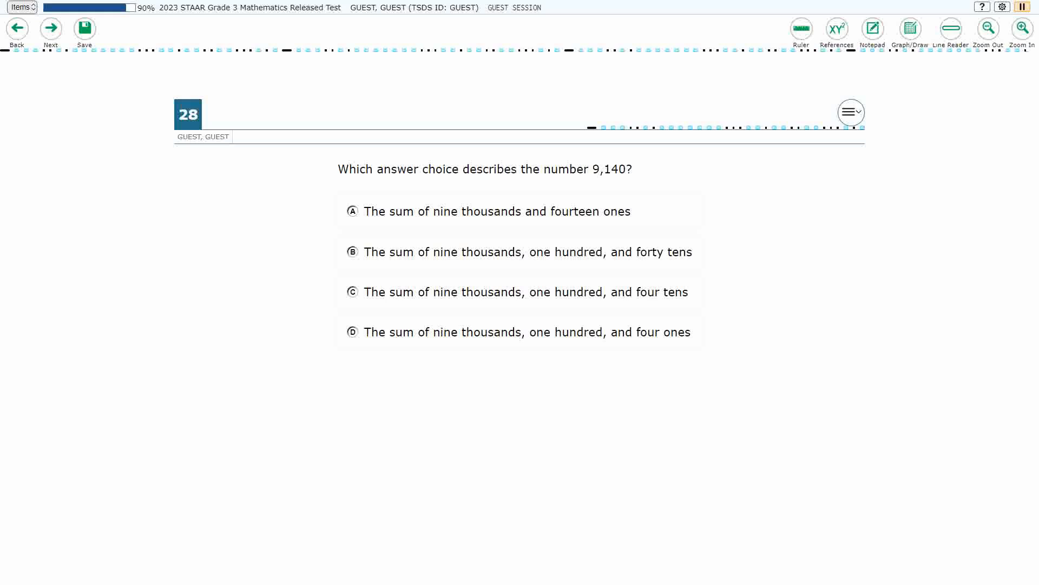
Open Graph Paper over item 28 and slide its transparency to fully transparent.
left_click(910, 28)
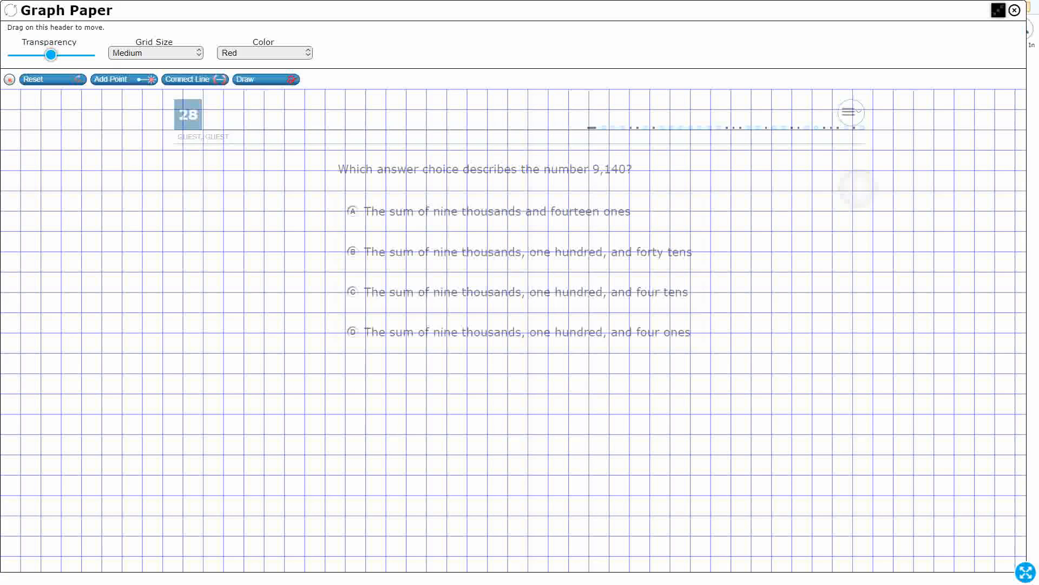
left_click_drag(50, 53, 89, 53)
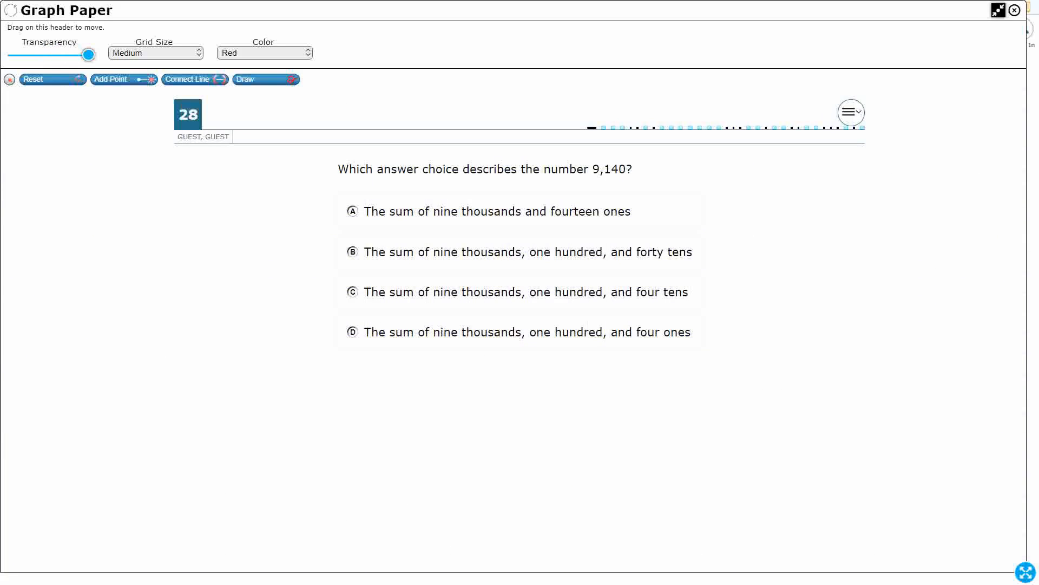
Freehand-sketch digits 9, 1, 4, 0 over places 1,000, 100, 10, 1 in red ink.
left_click(265, 79)
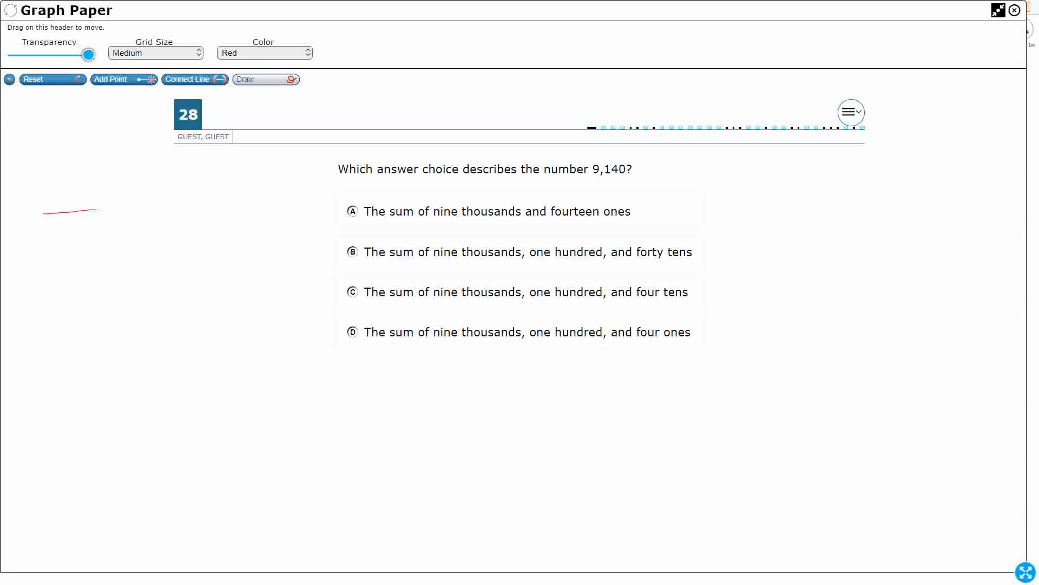
left_click_drag(76, 169, 79, 196)
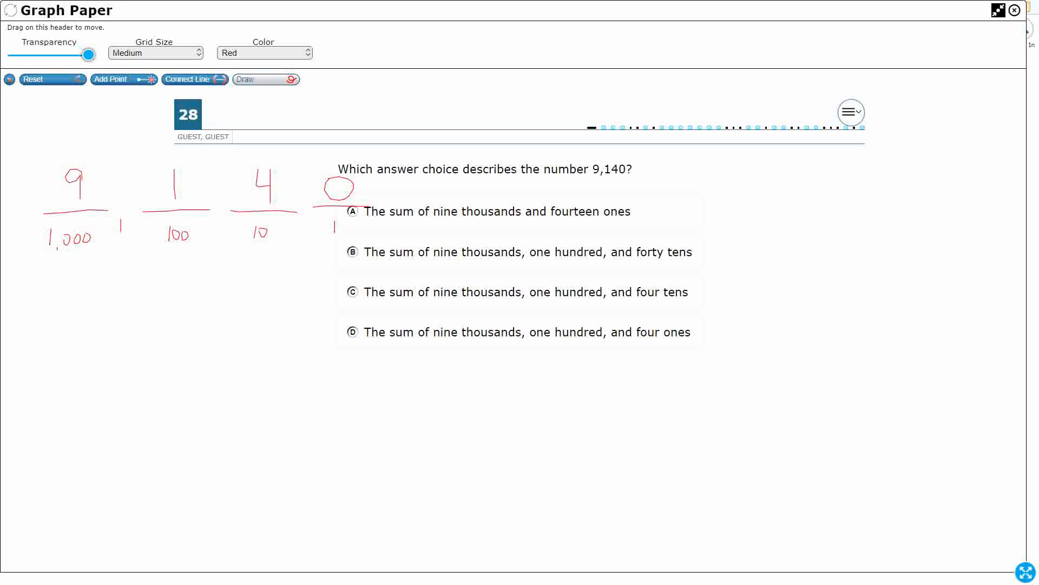
left_click(263, 52)
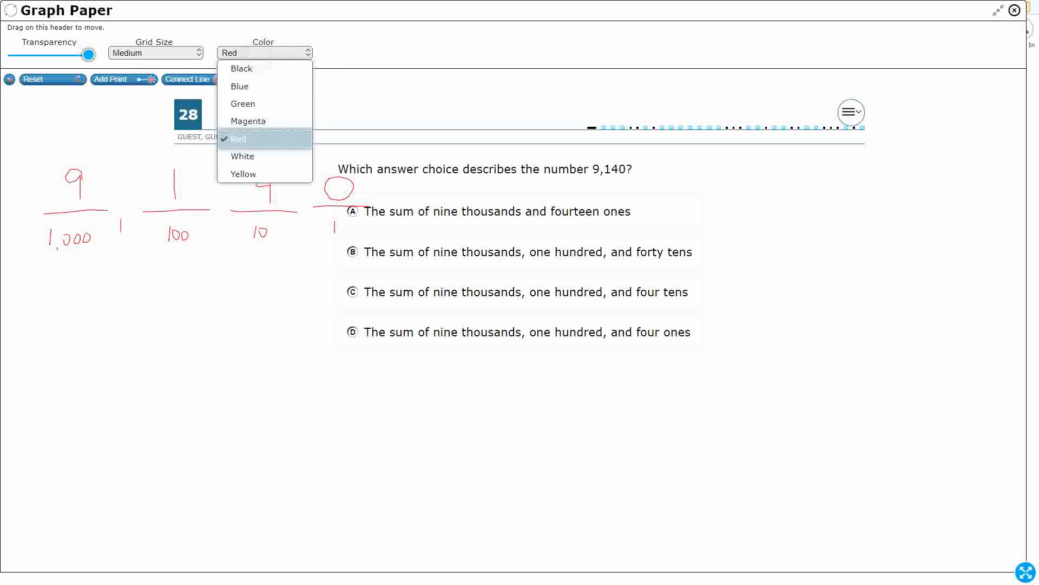
left_click(239, 86)
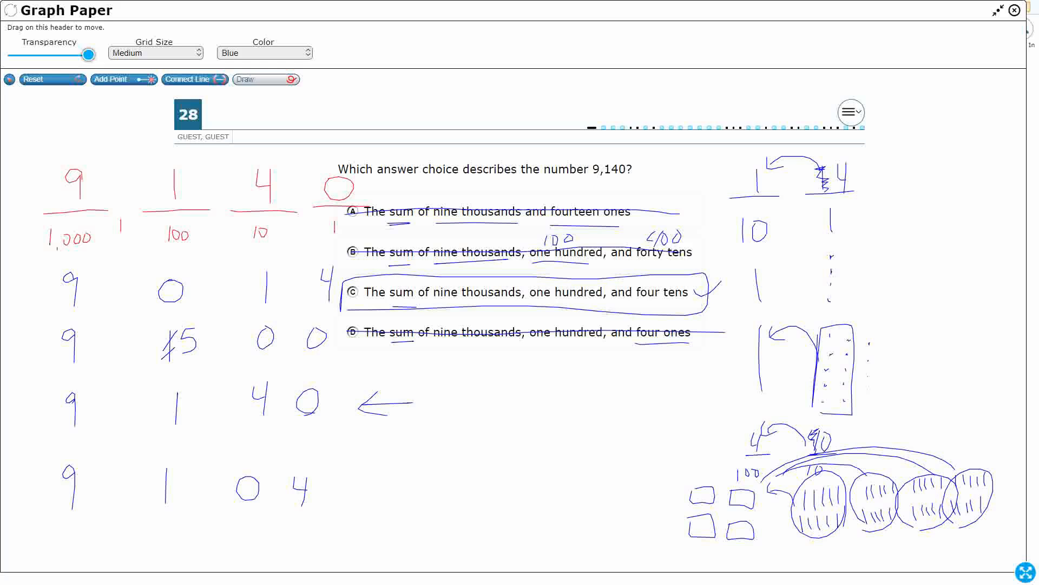
Close the Graph Paper overlay to return to question 28.
left_click(1014, 11)
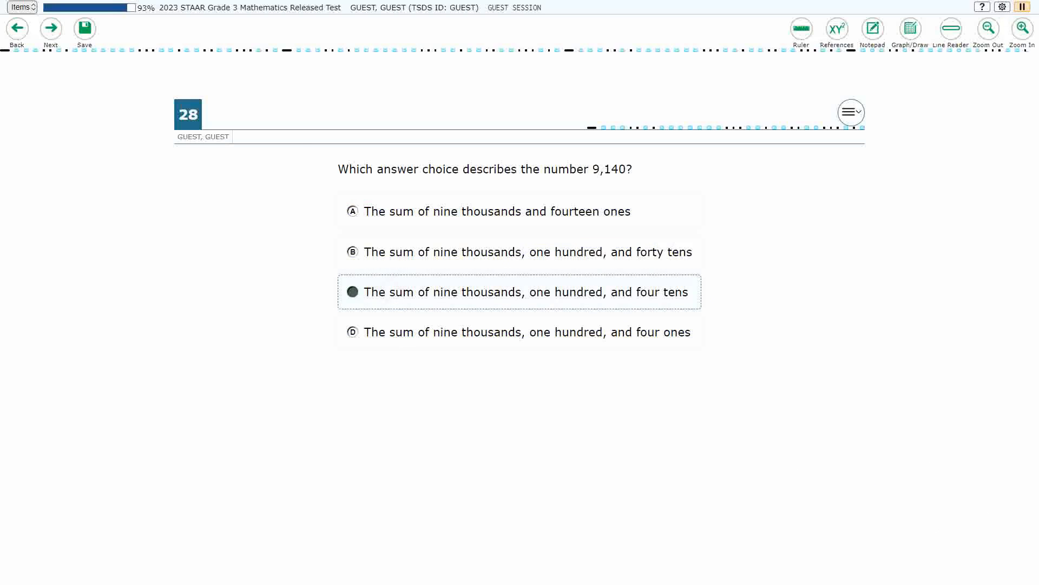